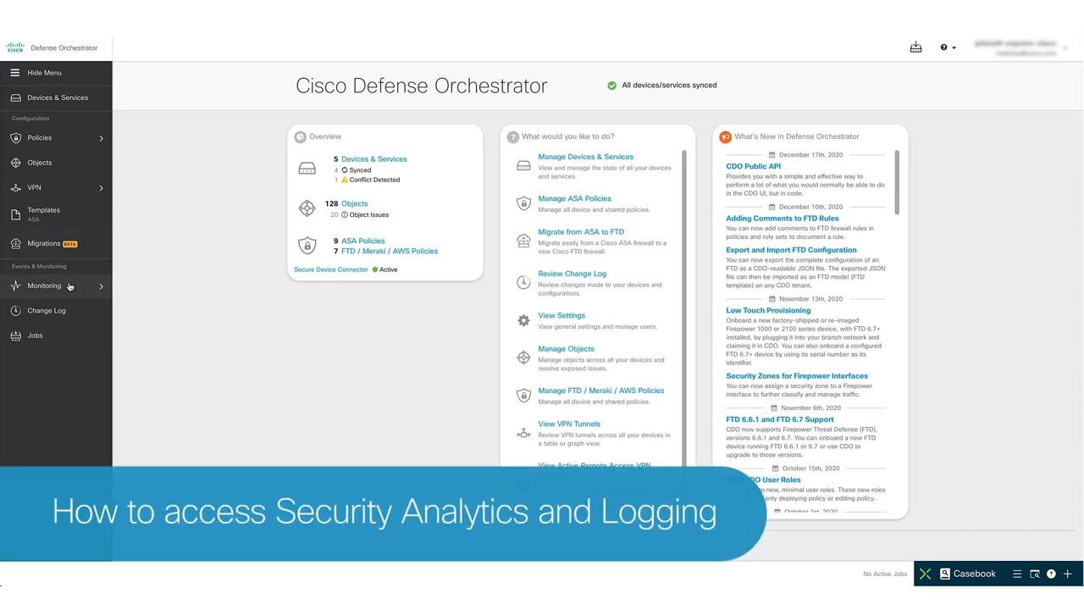
# Open Monitoring > Event Logging to list the ASA and FTD firewall events
pyautogui.click(44, 286)
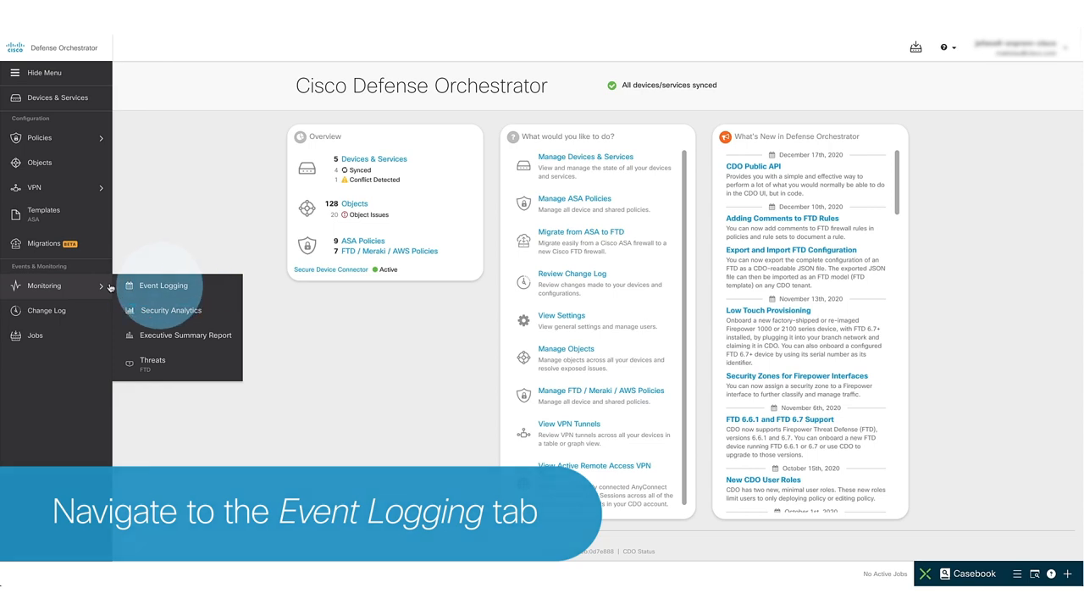
pyautogui.click(162, 285)
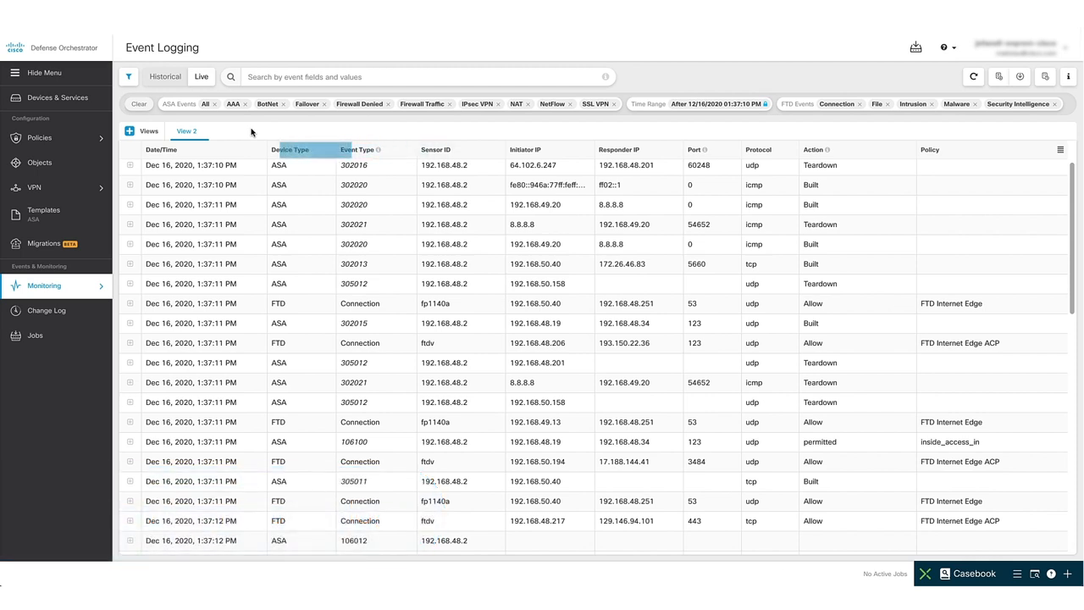
# Bring up the Event Logging filter panel with all FTD and ASA event types checked
pyautogui.click(300, 303)
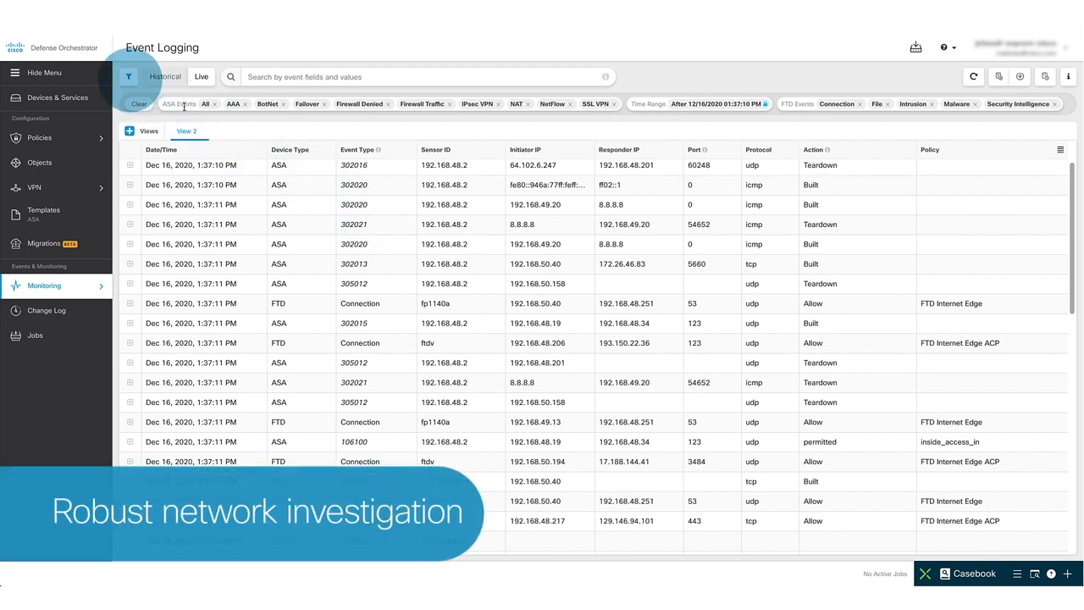
pyautogui.click(129, 77)
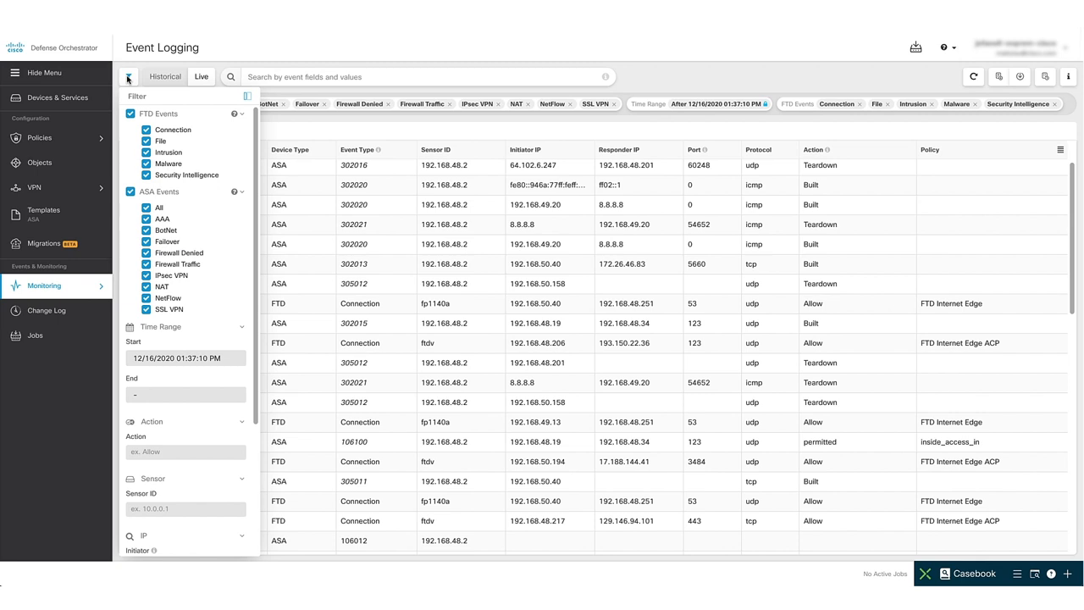
# Close the event filter panel on the Event Logging page
pyautogui.click(128, 76)
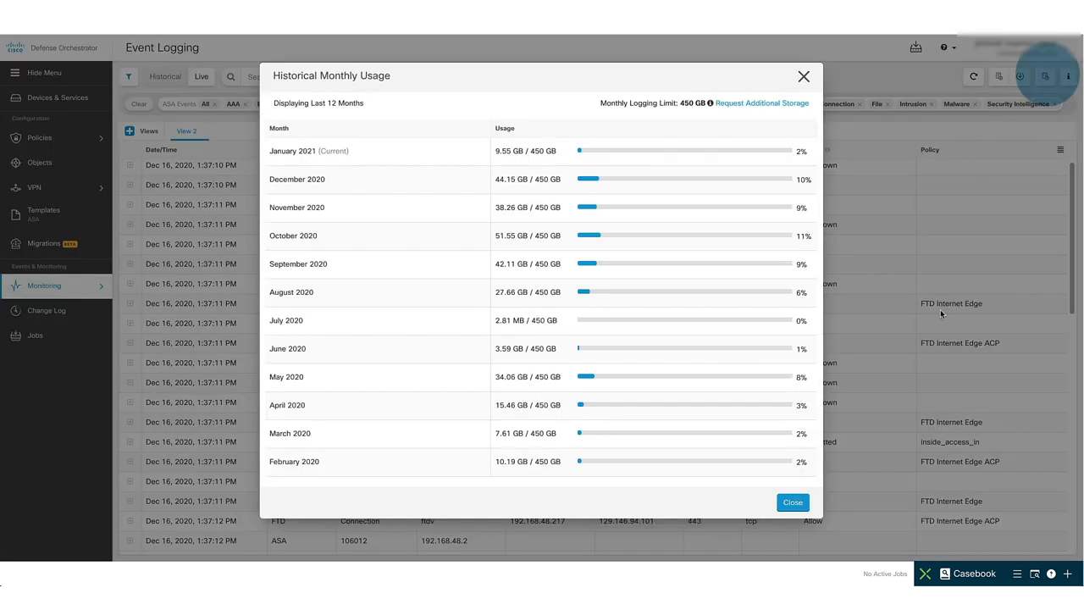
pyautogui.moveTo(736, 462)
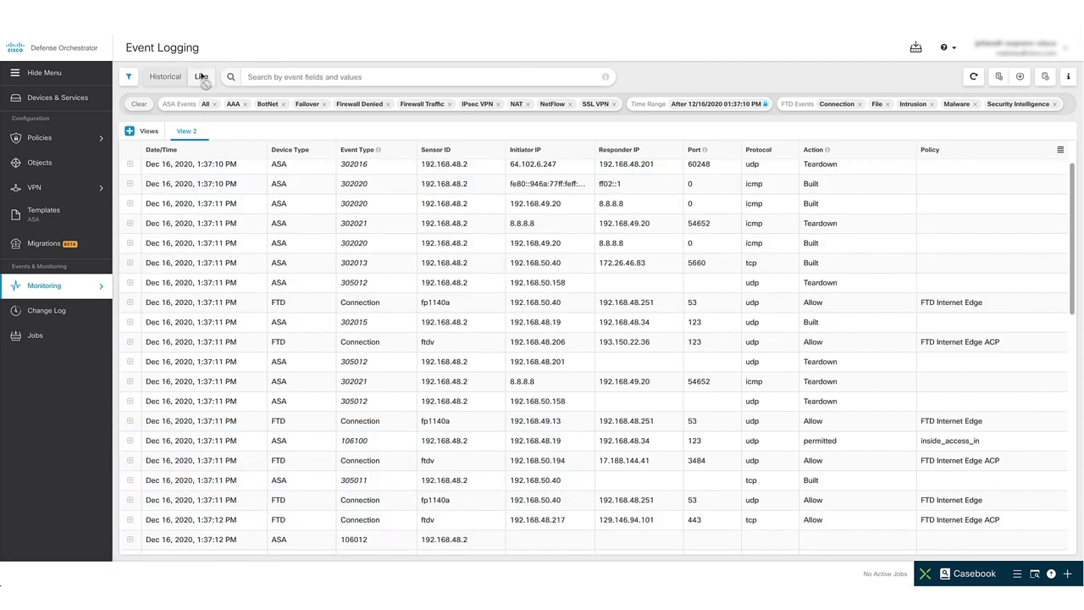
# Switch Event Logging to the Live feed streaming January 7, 2021 ASA and FTD events
pyautogui.click(201, 76)
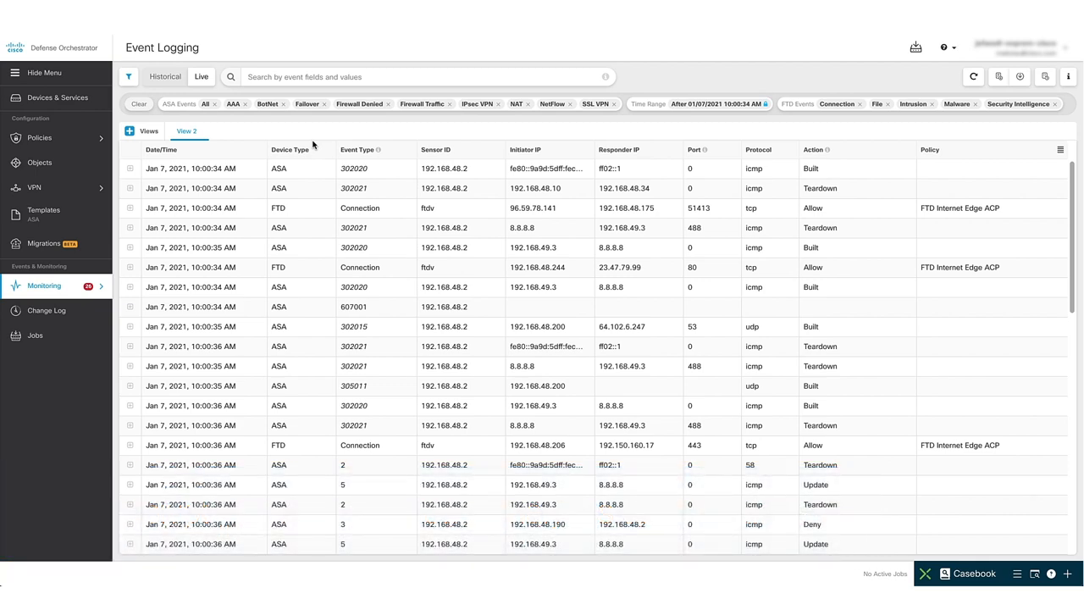
# Open Monitor > Alerts in Stealthwatch Cloud, showing 26 open alerts sorted newest first
pyautogui.click(44, 286)
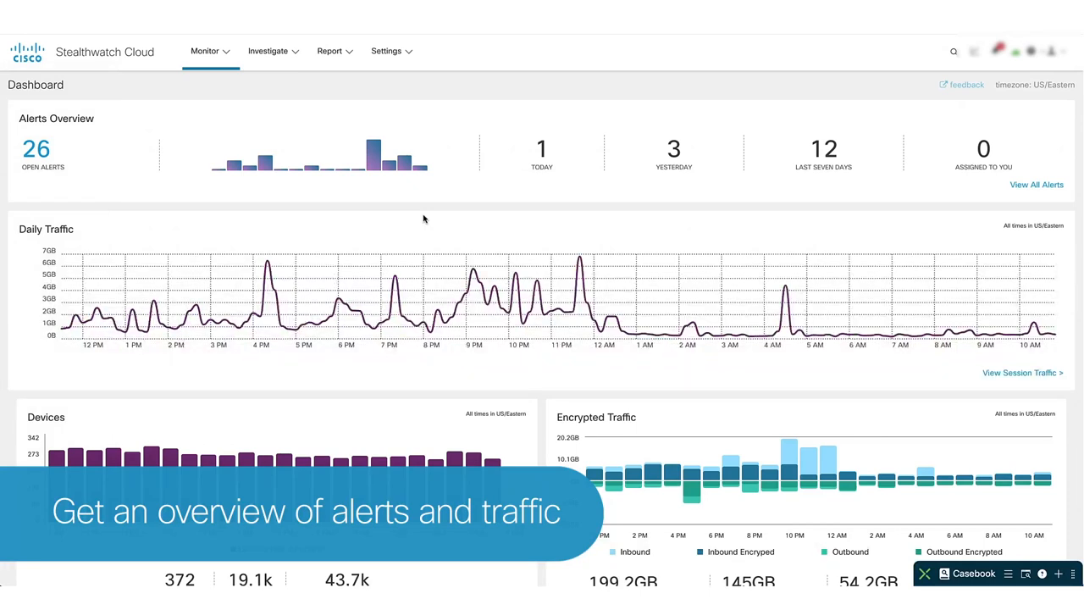
pyautogui.click(205, 51)
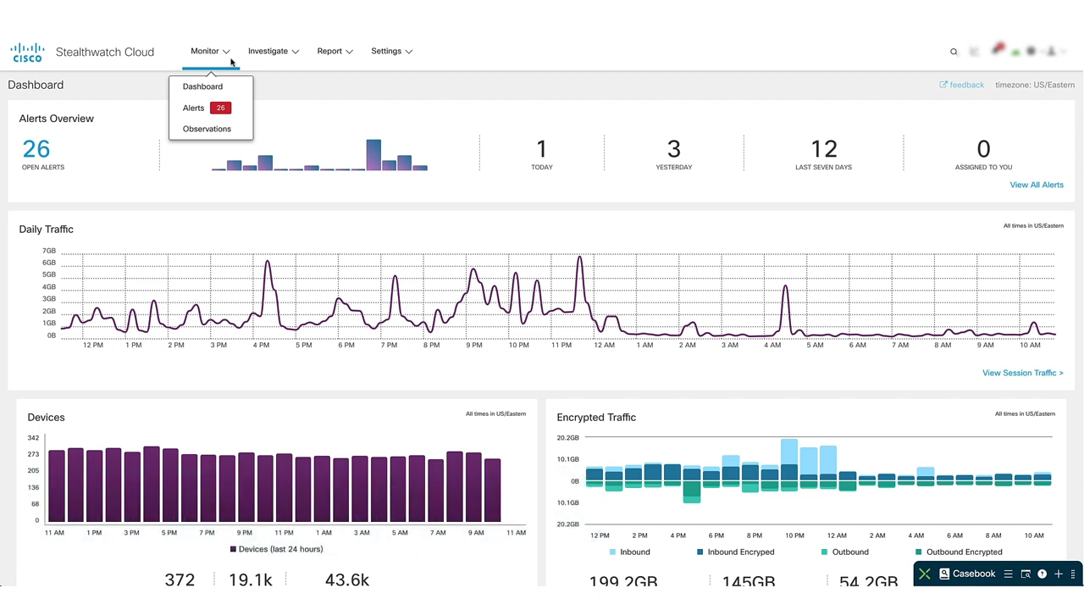
pyautogui.moveTo(203, 108)
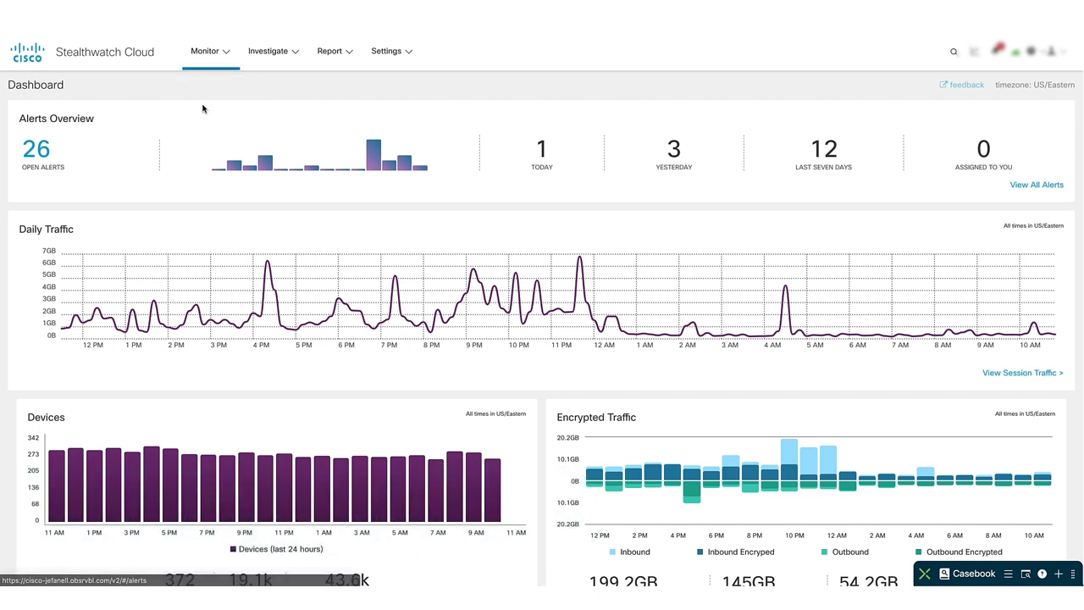
pyautogui.click(1036, 185)
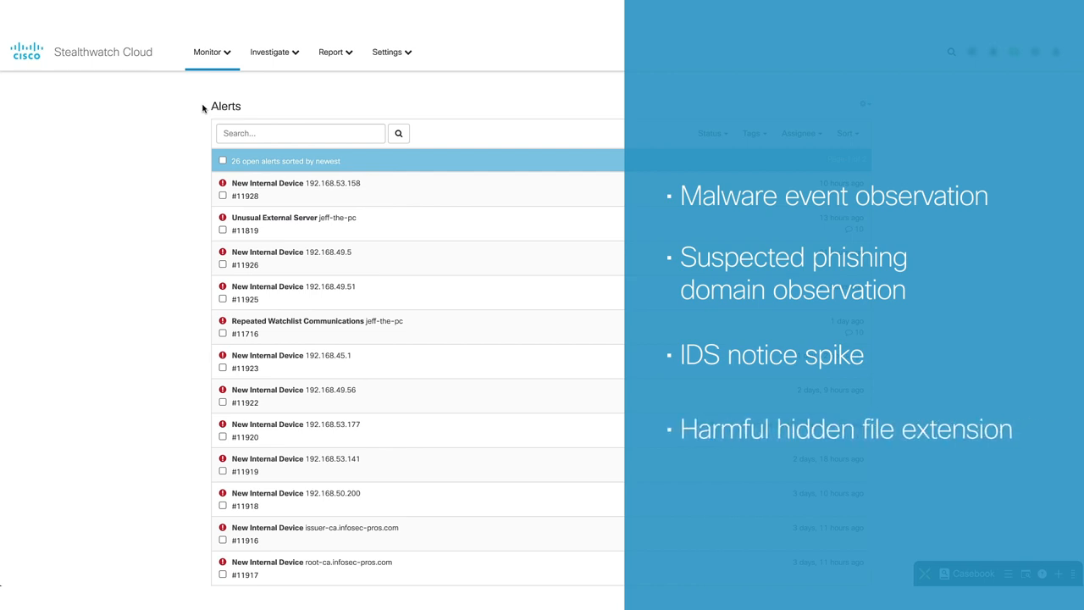
# Go back to the Stealthwatch Cloud dashboard overview
pyautogui.click(387, 51)
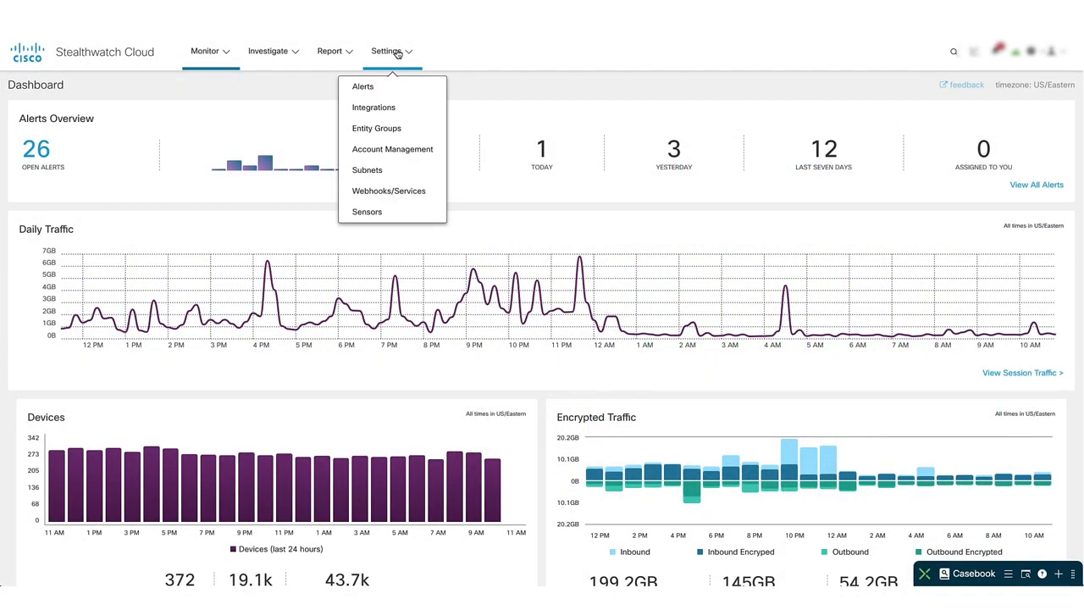
pyautogui.click(366, 212)
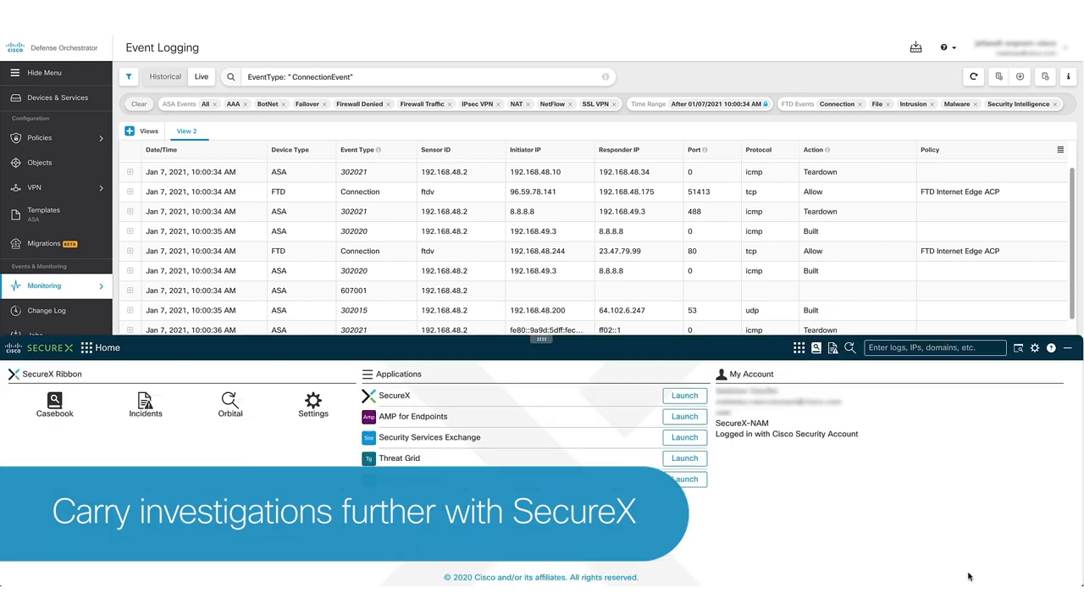
pyautogui.moveTo(866, 496)
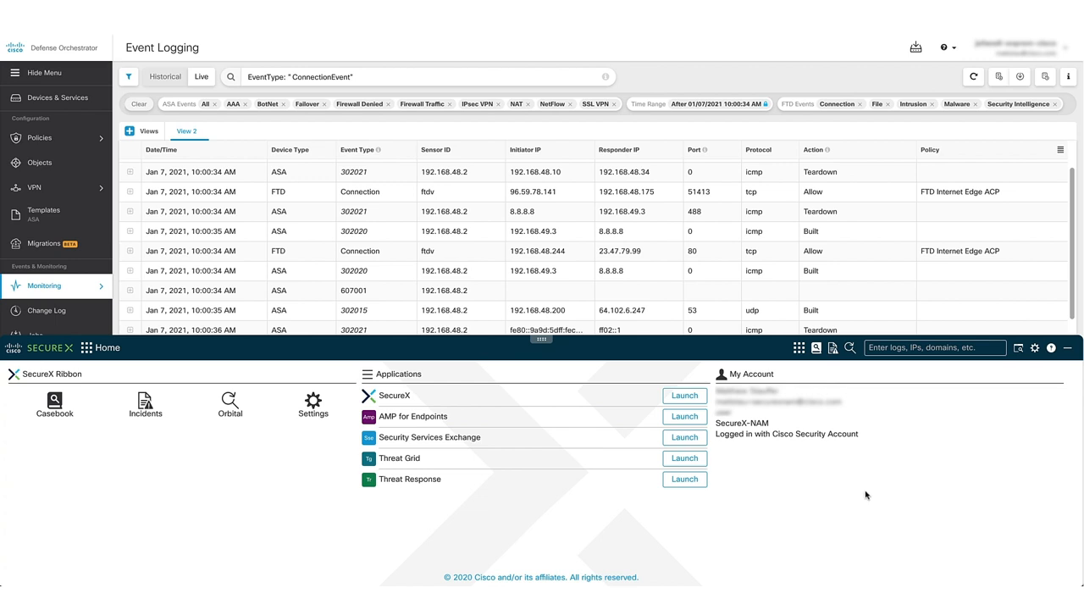
pyautogui.moveTo(914, 490)
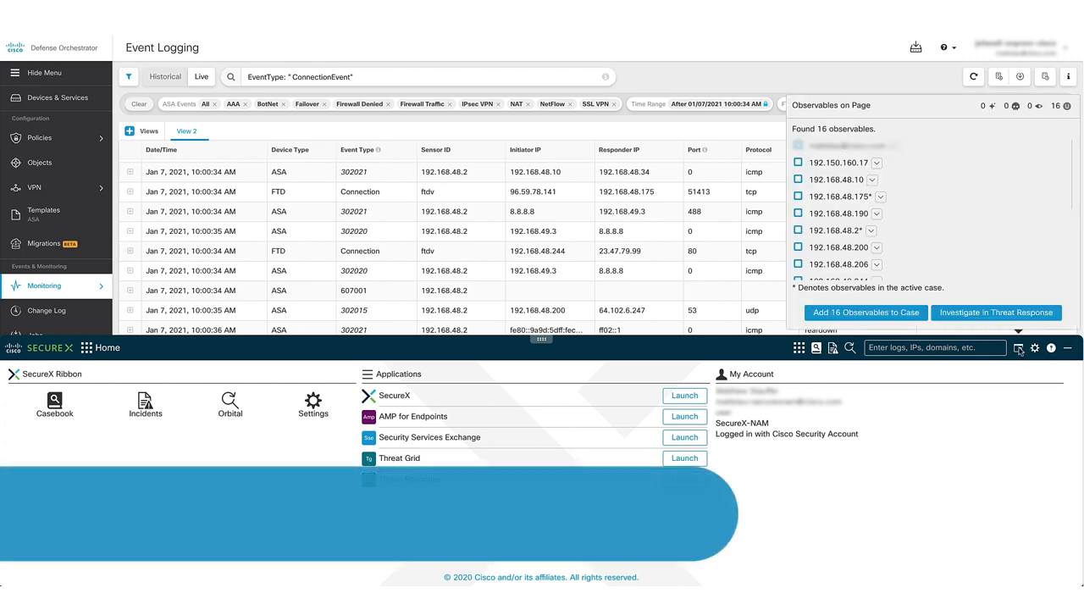
# Check observable 192.168.48.190 and add it to the Security Analytics and Logging Demo Case
pyautogui.click(796, 212)
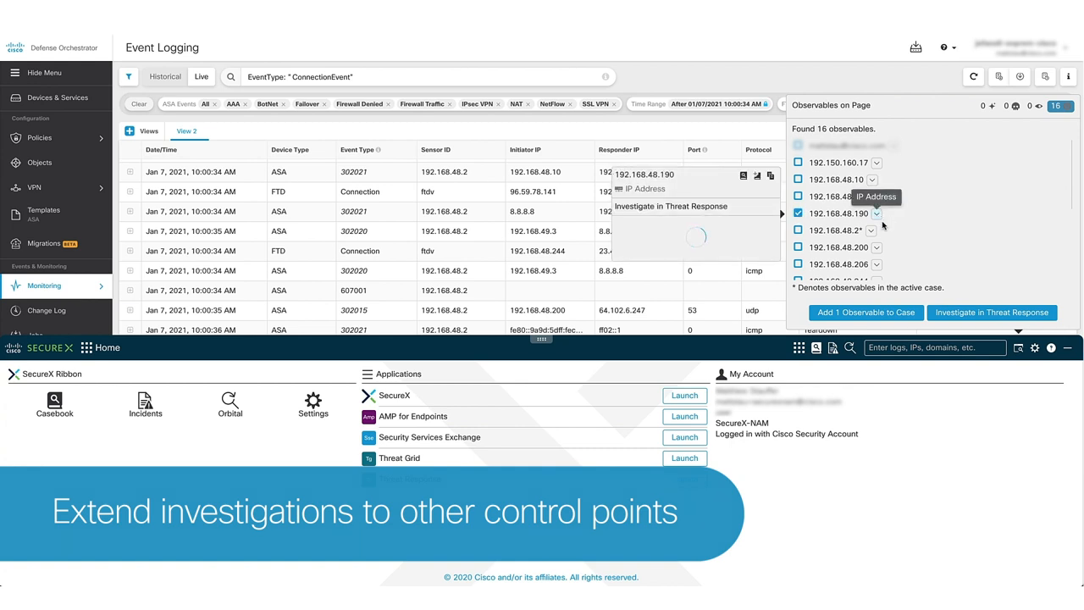
pyautogui.click(866, 312)
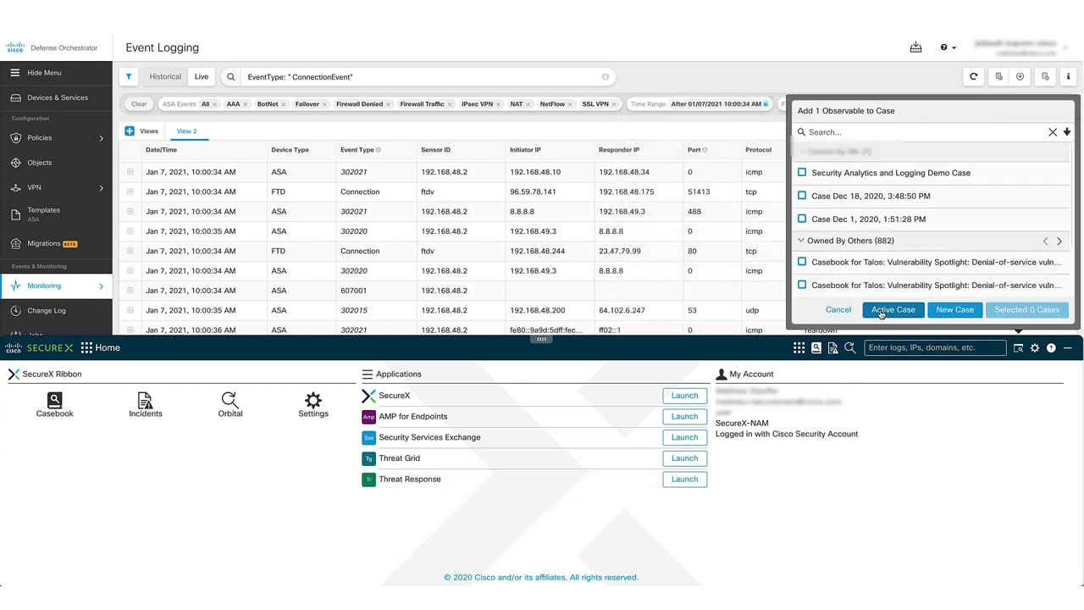
pyautogui.click(802, 173)
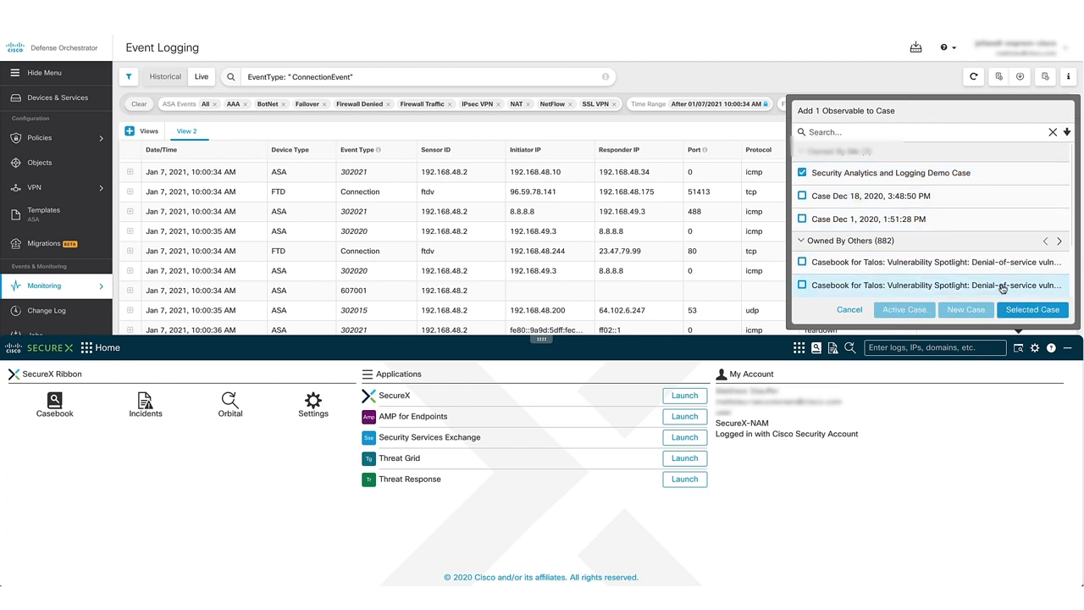
pyautogui.click(1032, 310)
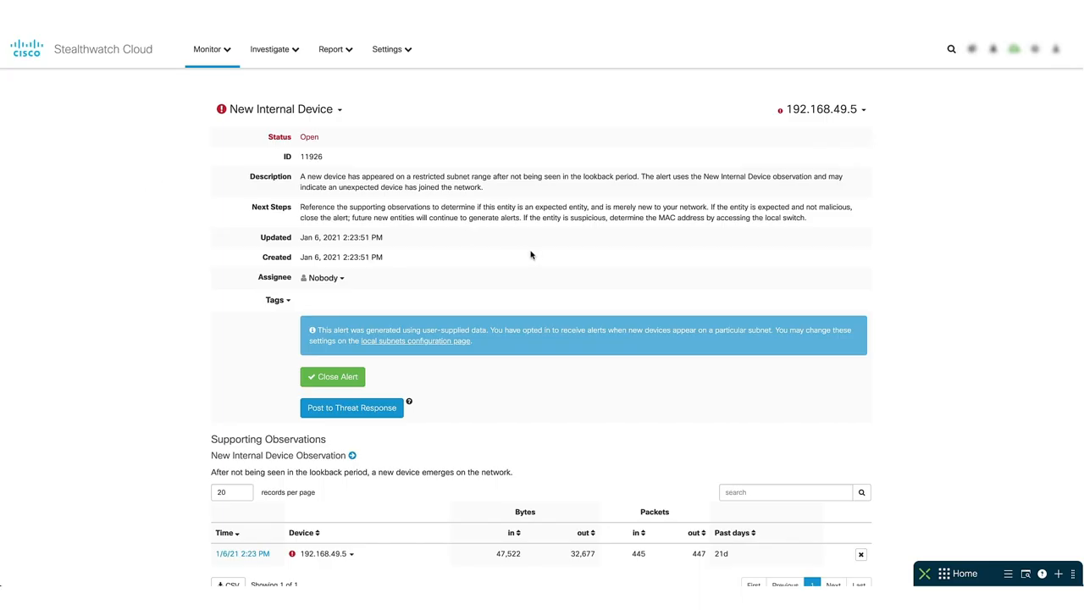
pyautogui.moveTo(567, 299)
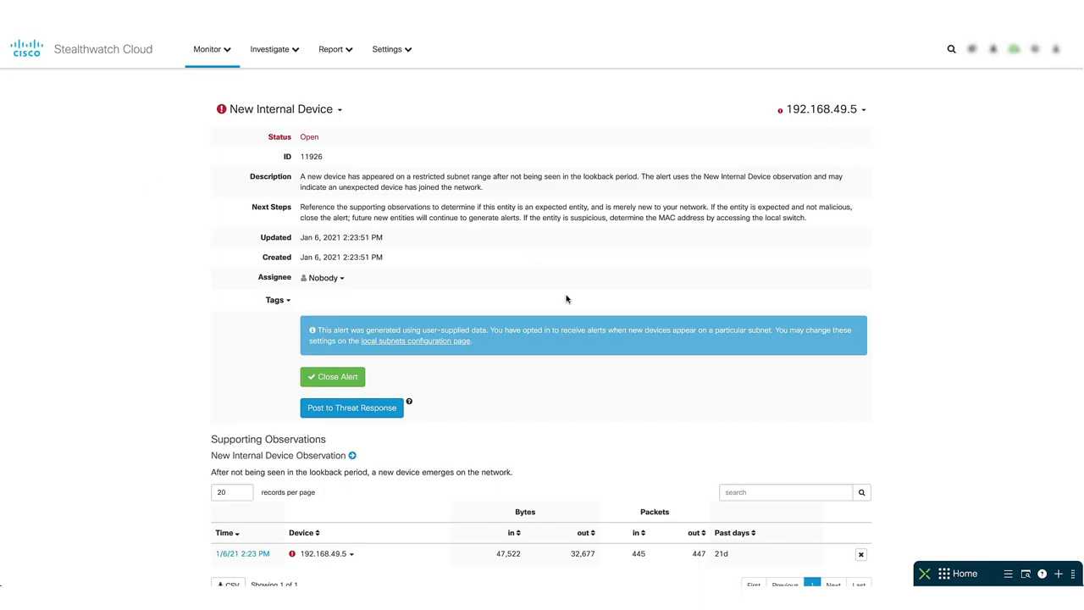
# Show the 192.168.49.5 dropdown with pivot and More with SecureX options
pyautogui.click(947, 572)
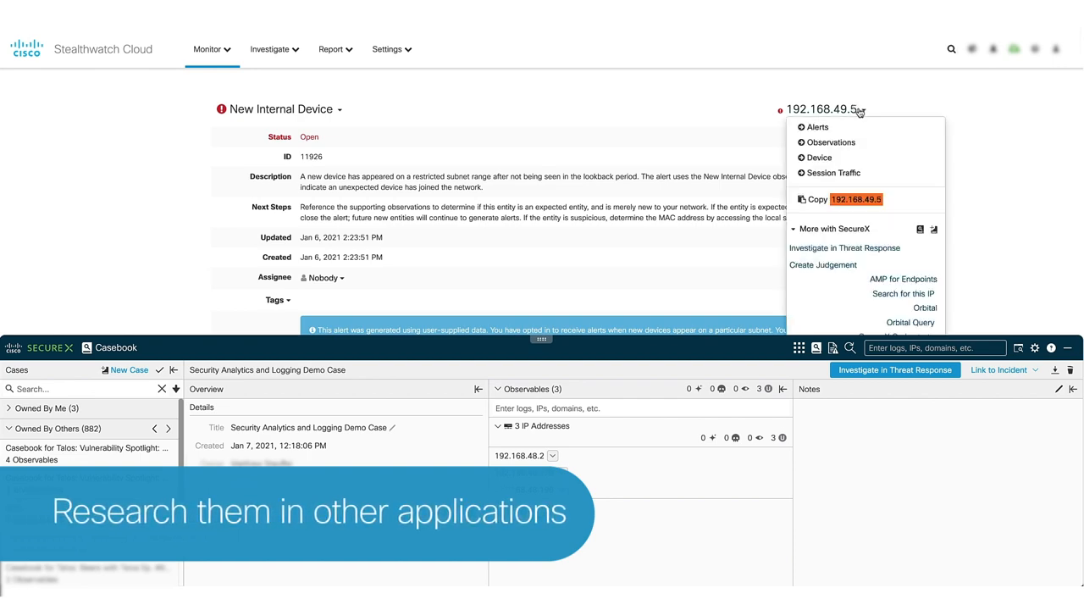
pyautogui.moveTo(857, 239)
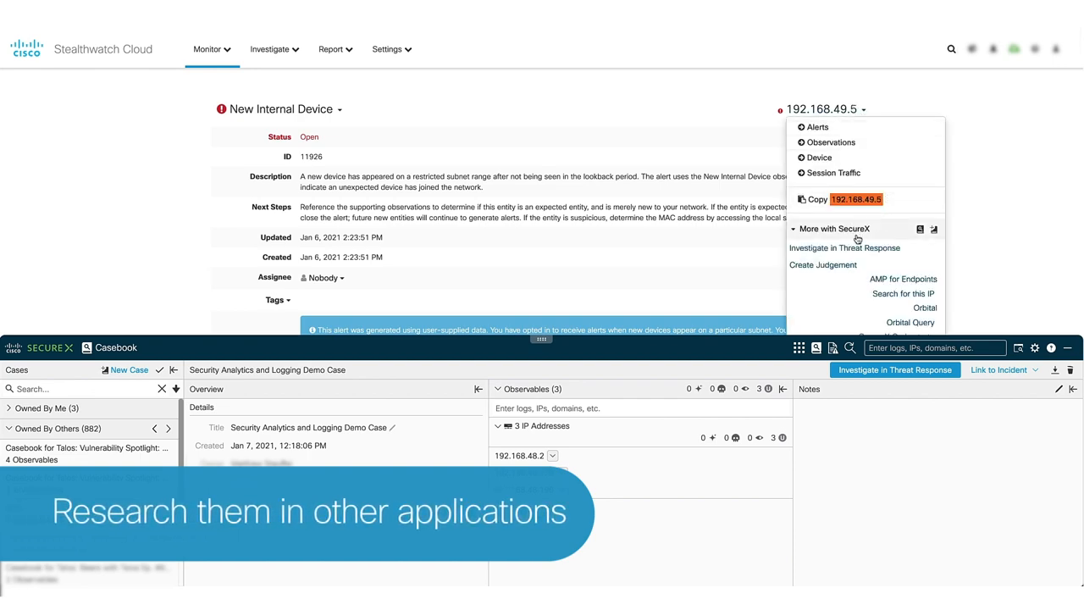